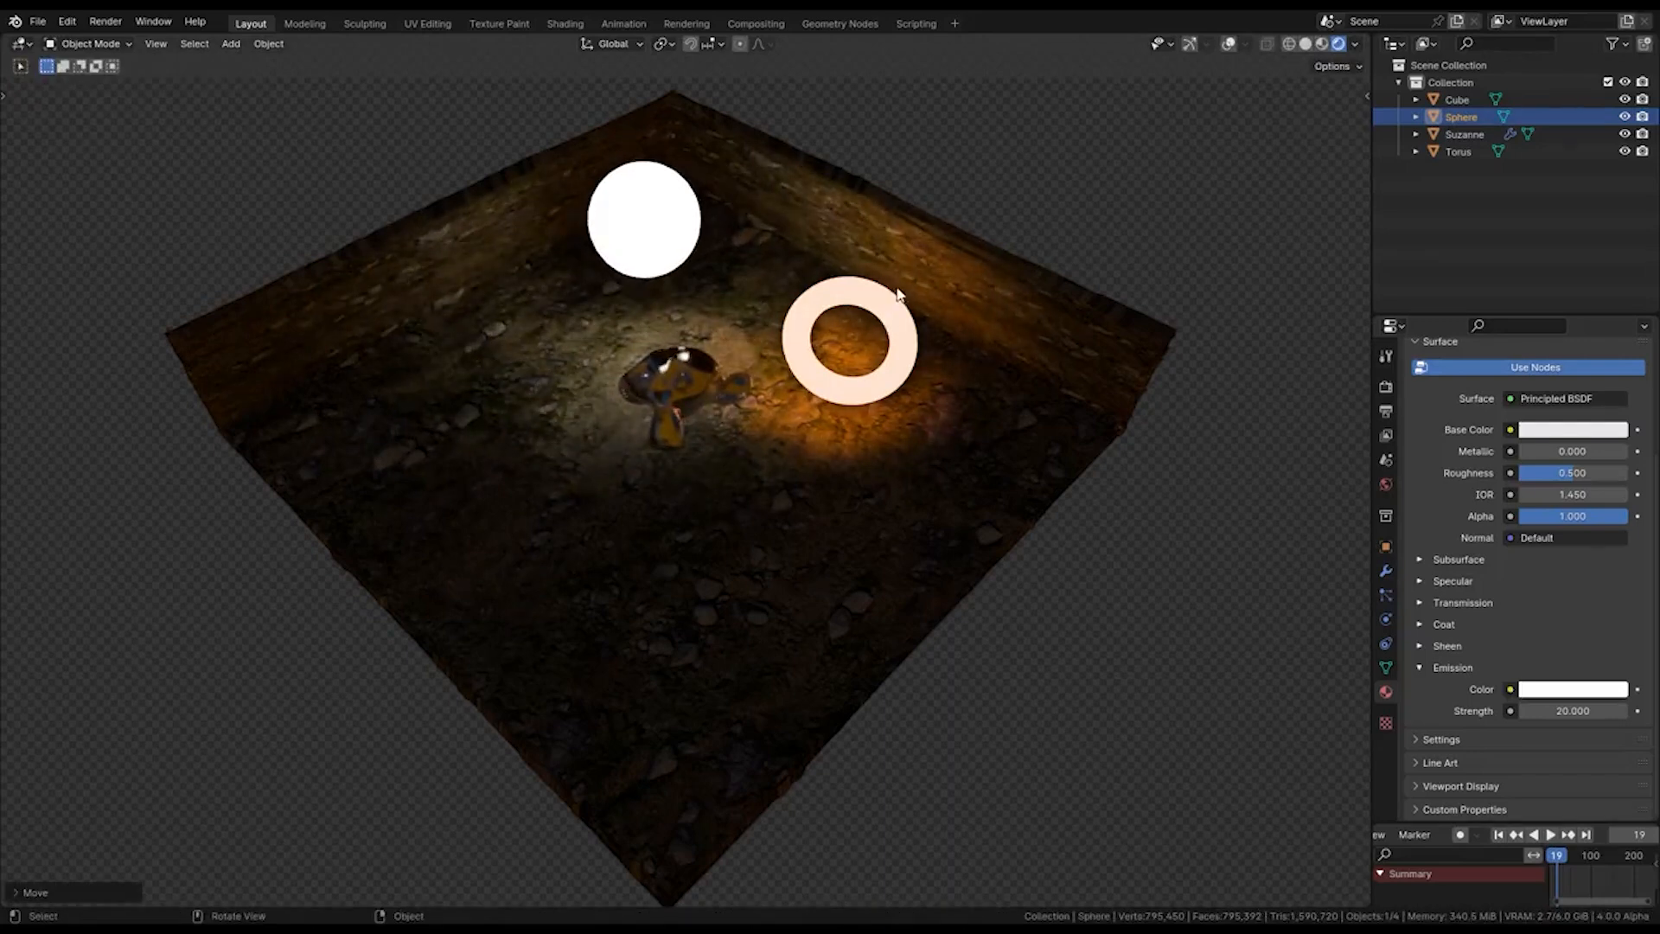
Change the emission color from yellow-green to orange-red on the color wheel, keeping strength 51.2
left_click_drag(642, 218, 466, 458)
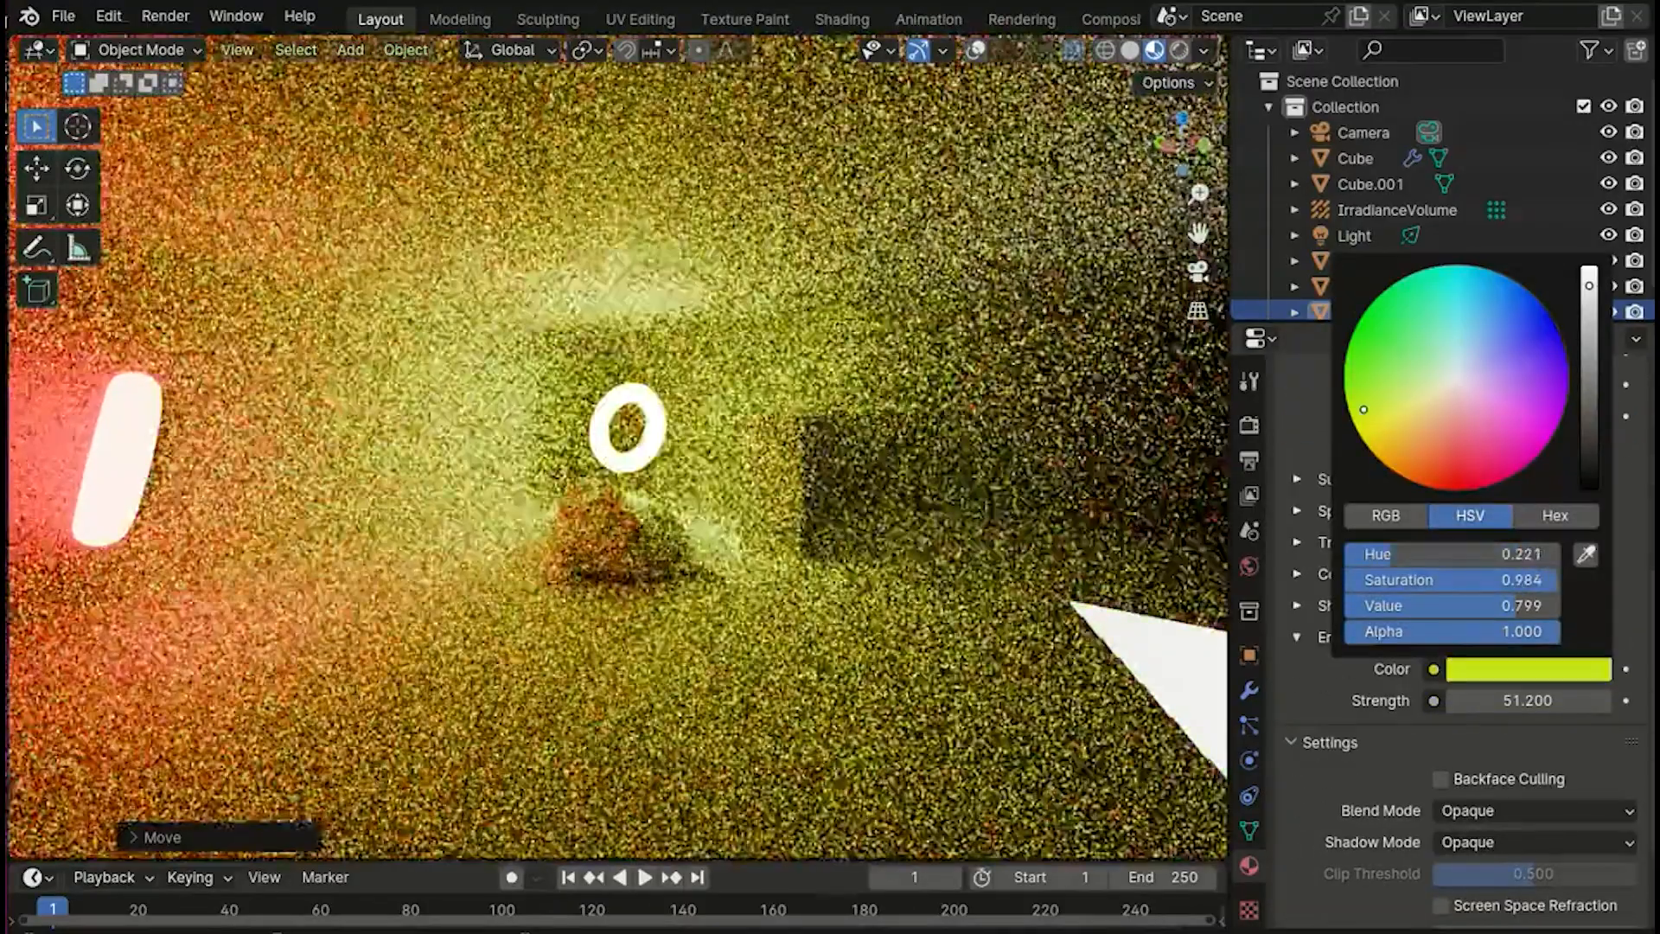
left_click_drag(1364, 409, 1422, 473)
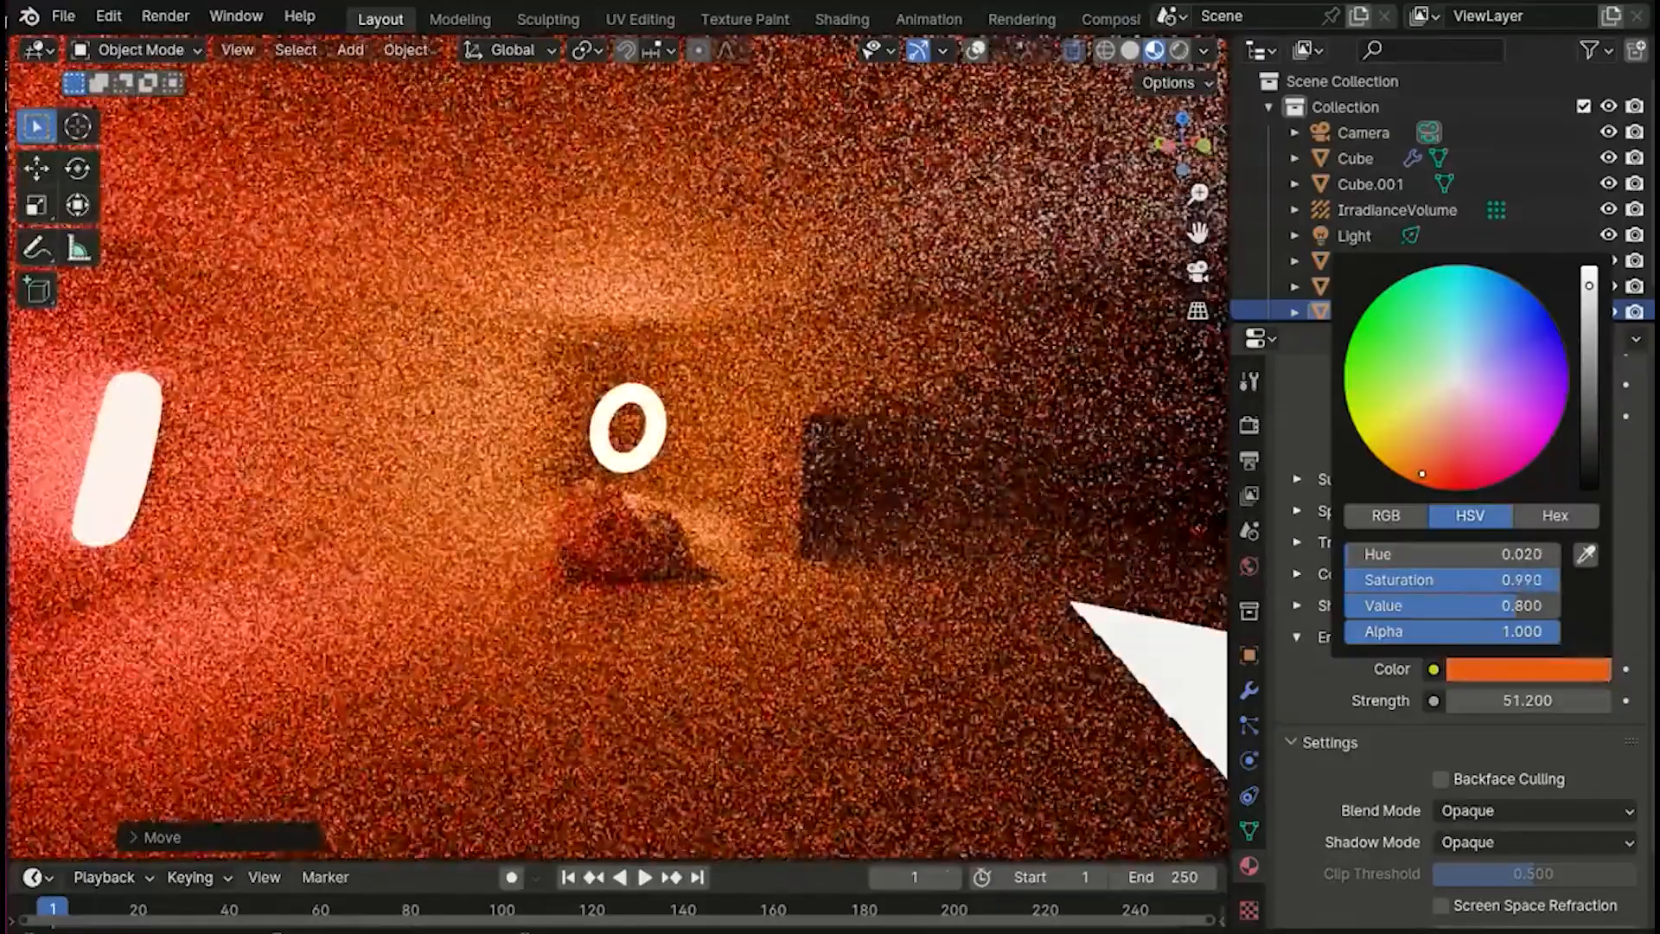